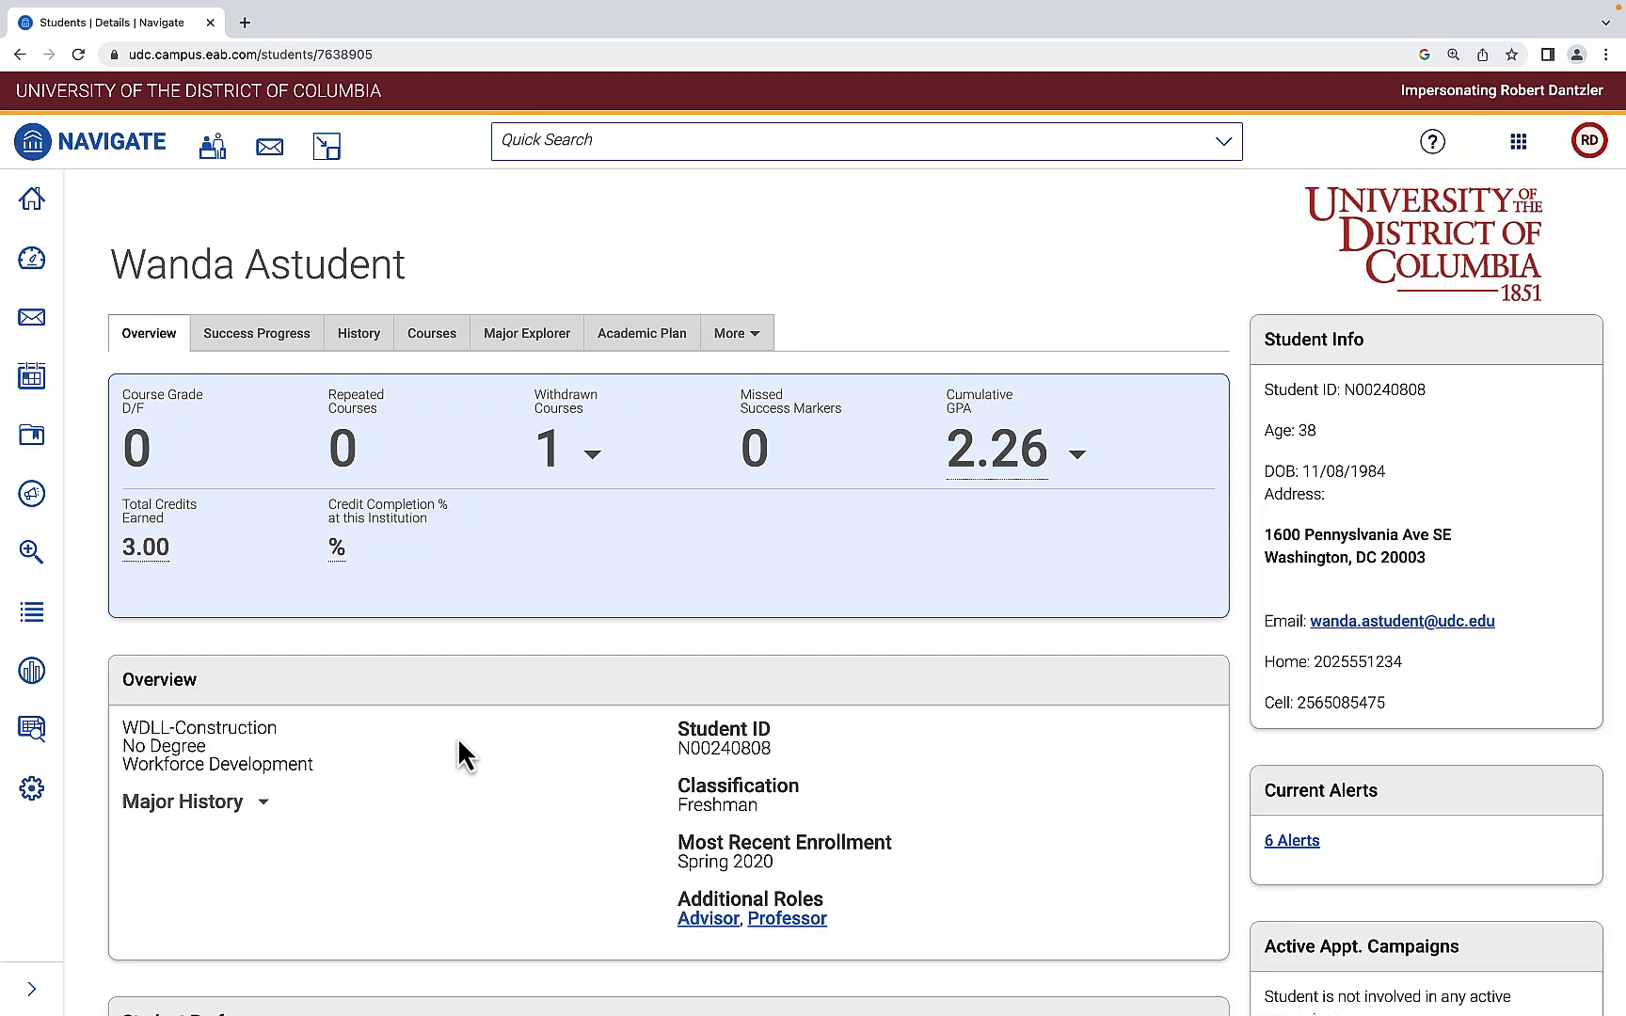
Step: Scroll down Wanda Astudent's Details page to the Options panel's 'I want to...' links
scroll(down, 3)
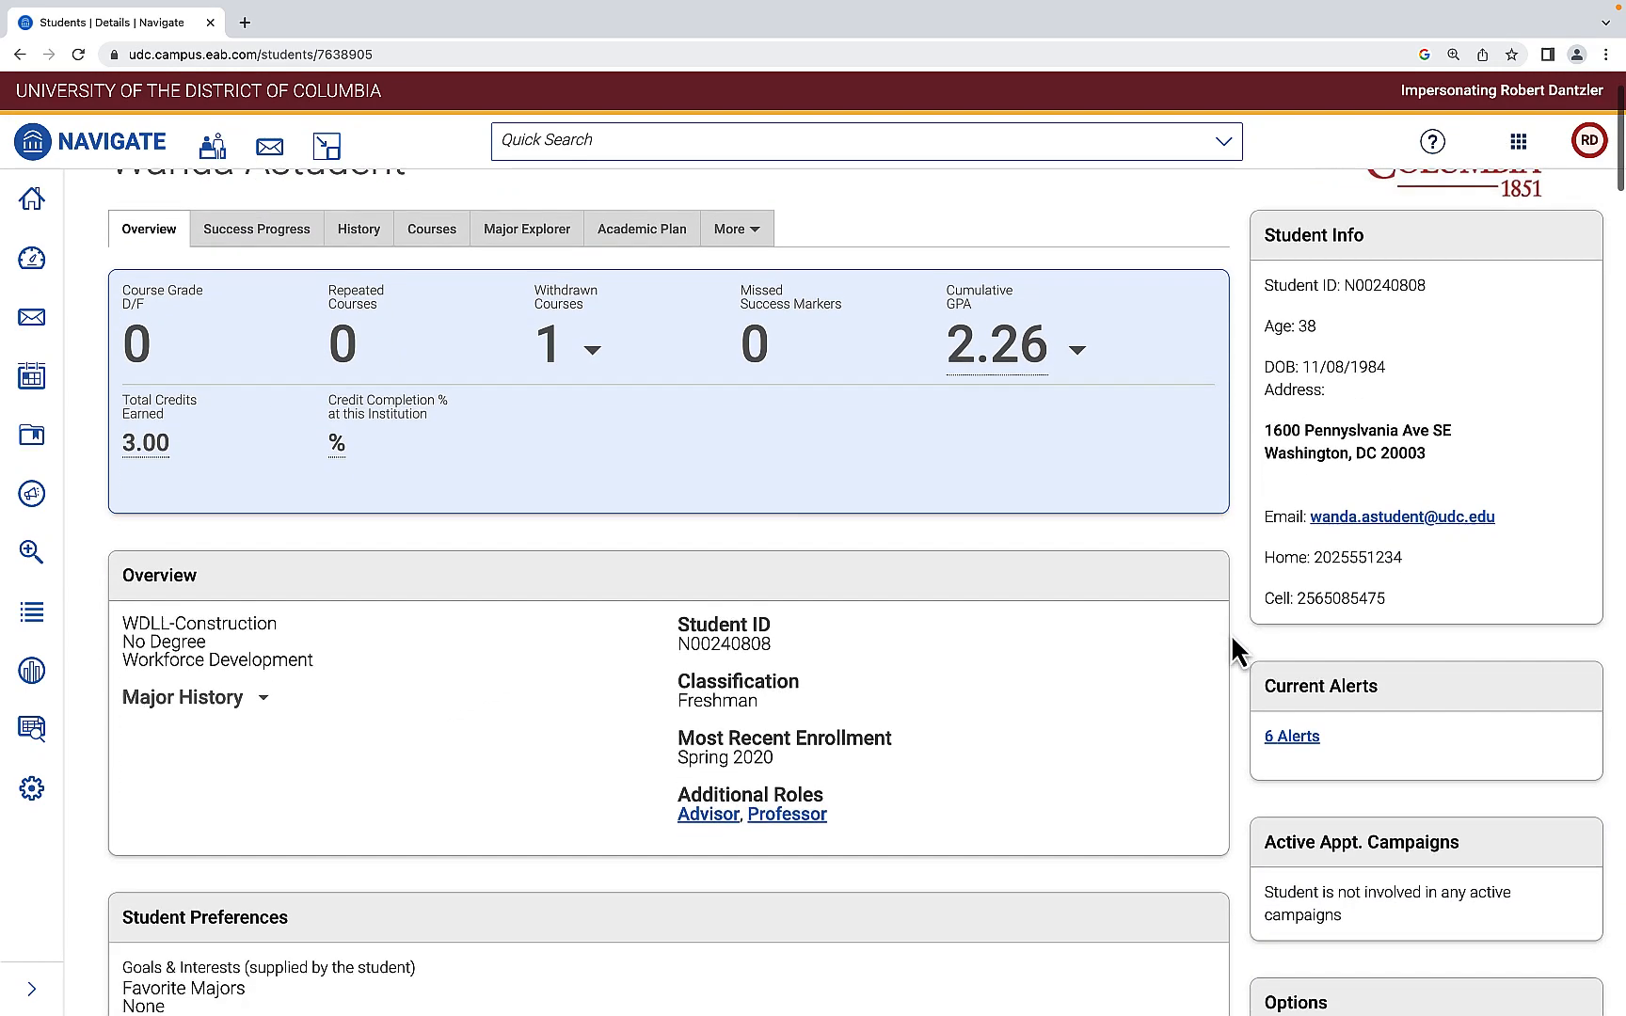
scroll(down, 3)
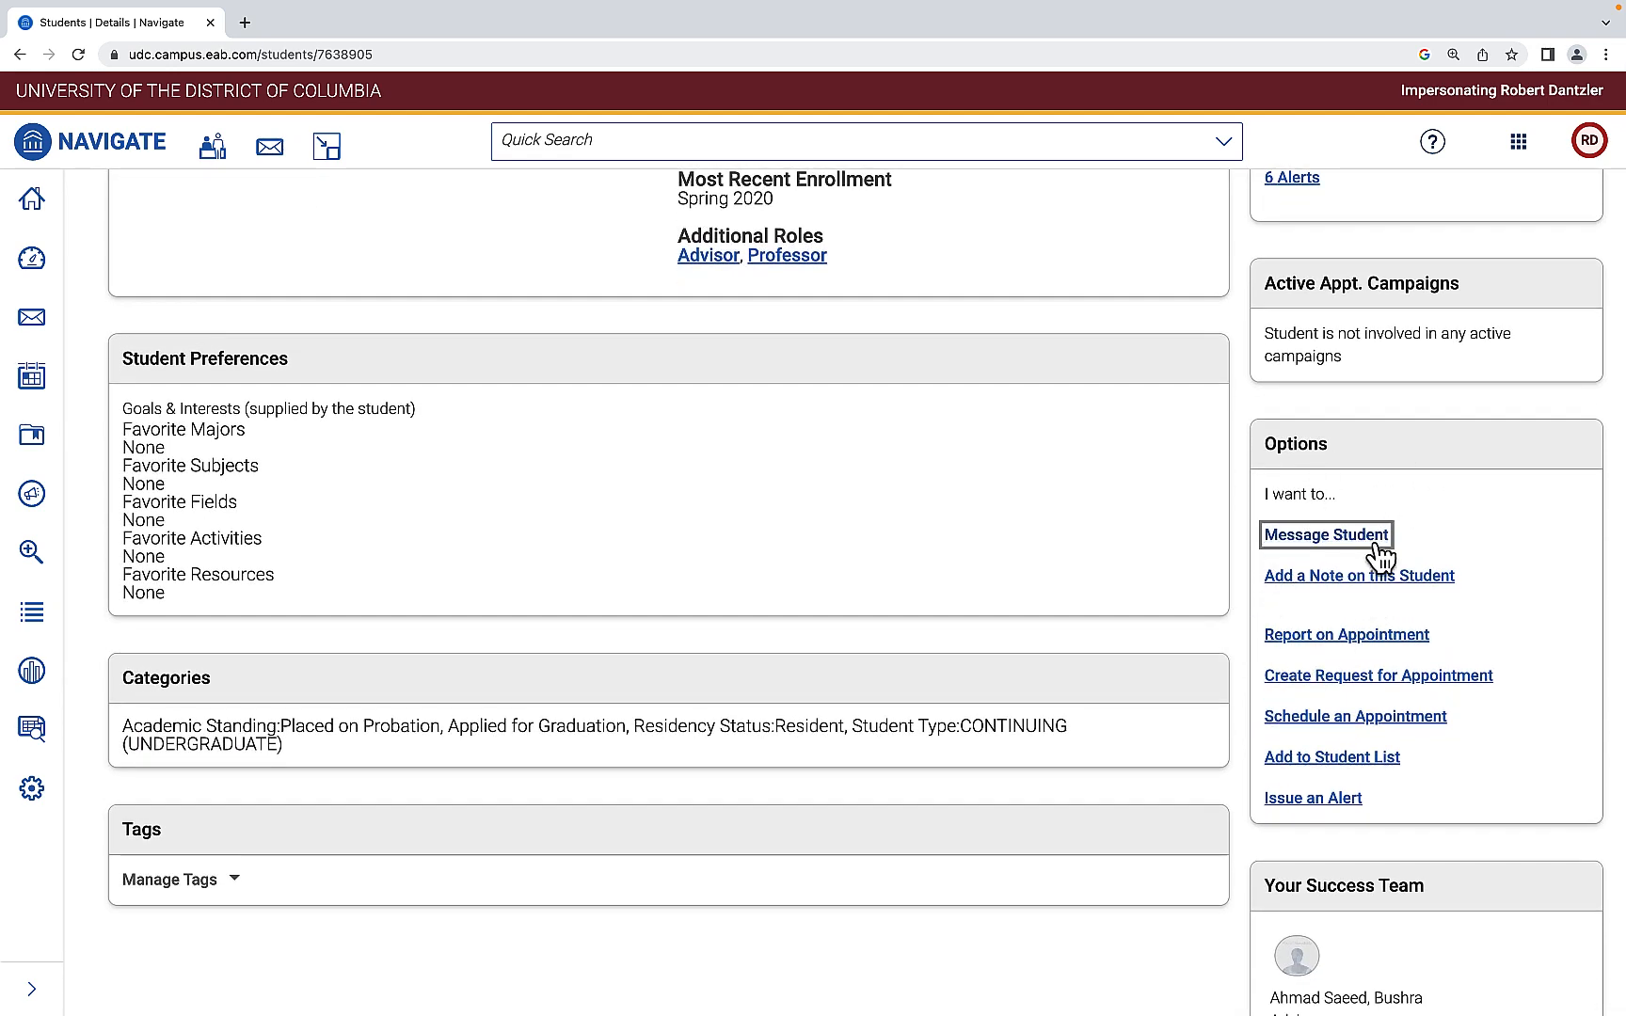
Step: Open a blank Send E-mail message to Wanda Astudent via 'Message Student'
click(1325, 534)
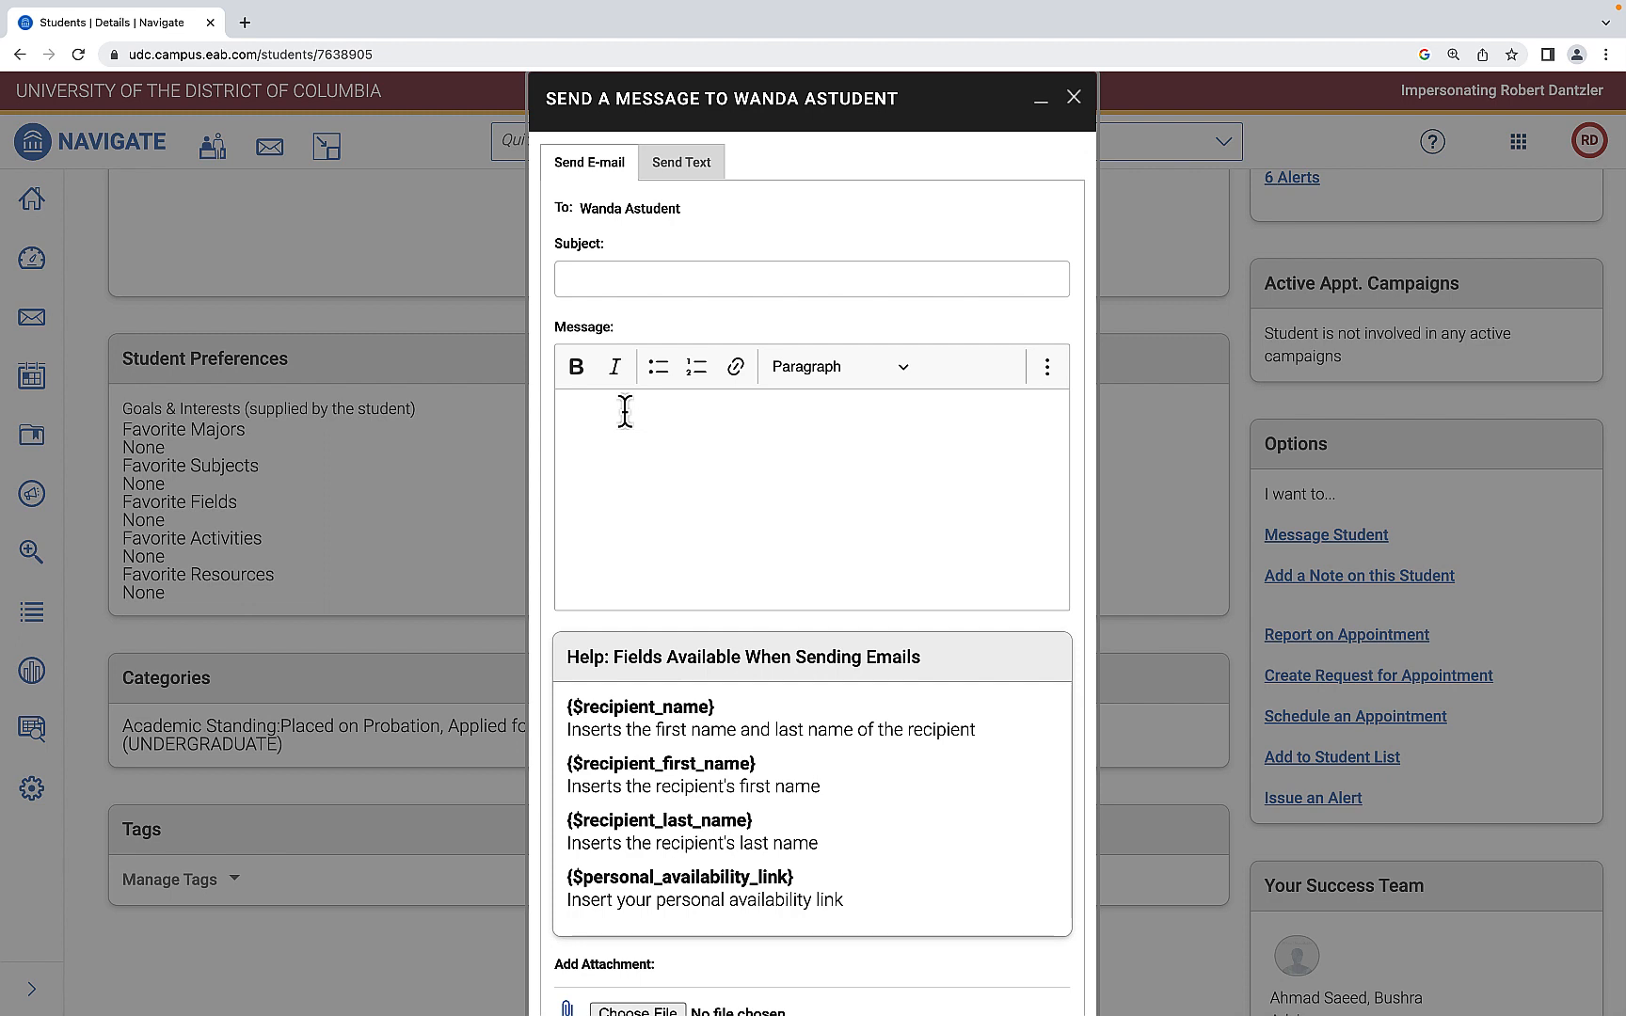
mouse_move(641, 467)
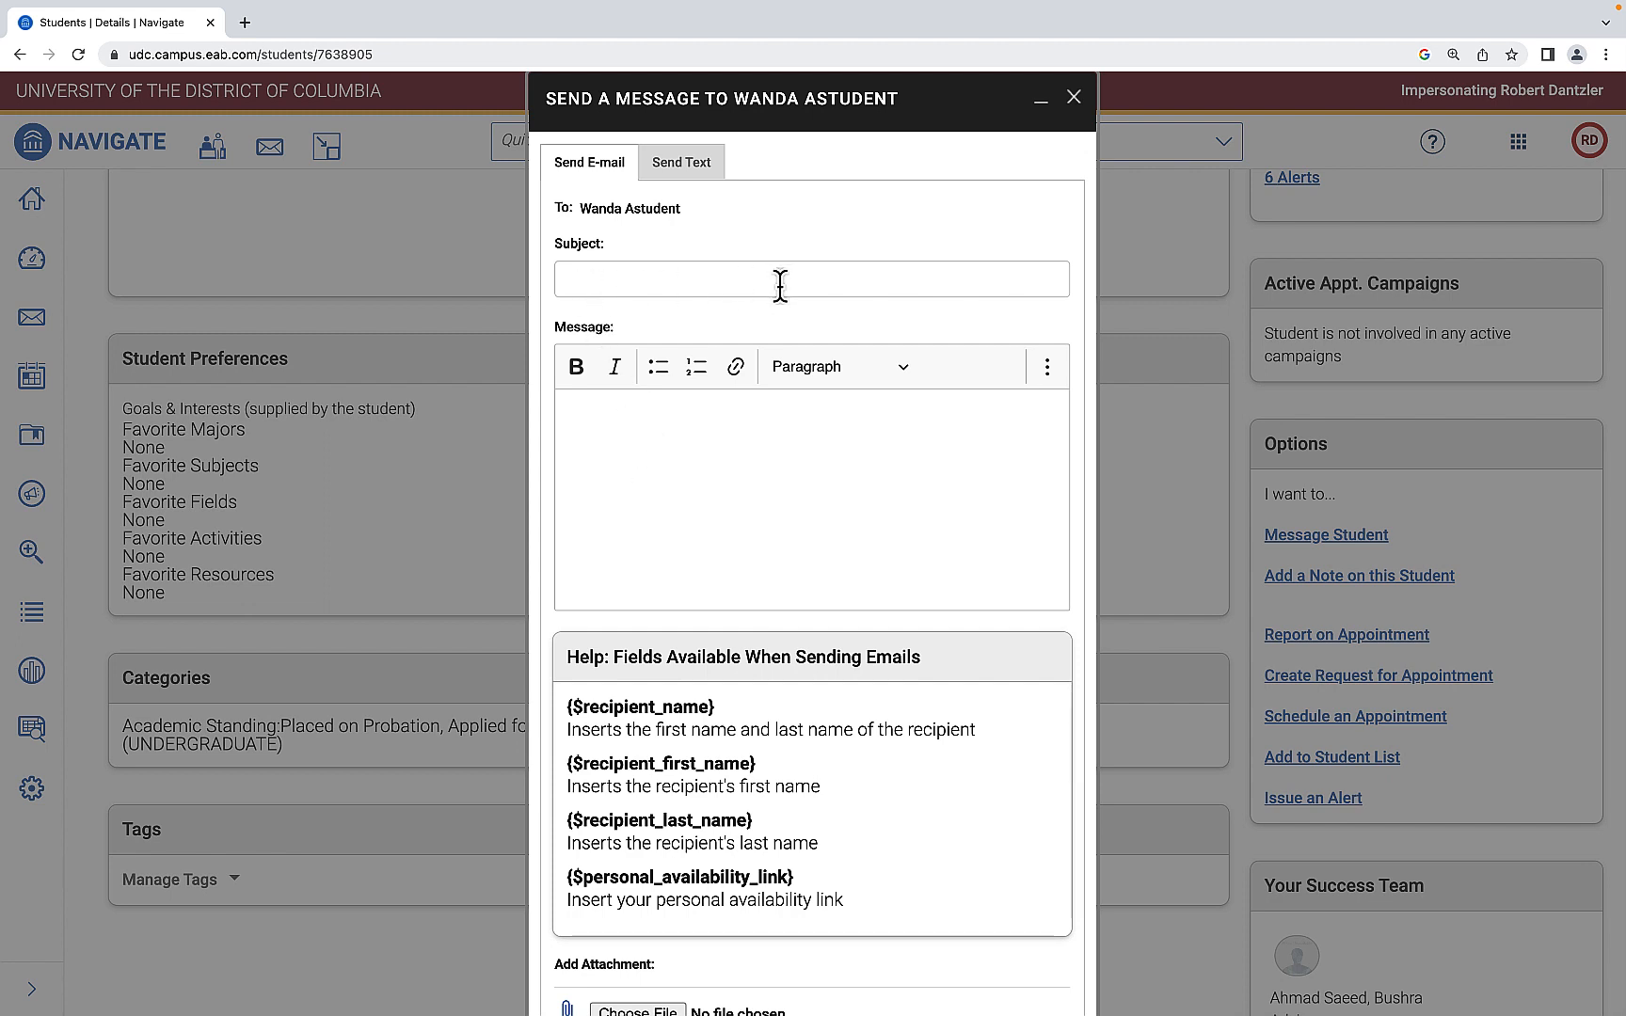
mouse_move(608, 449)
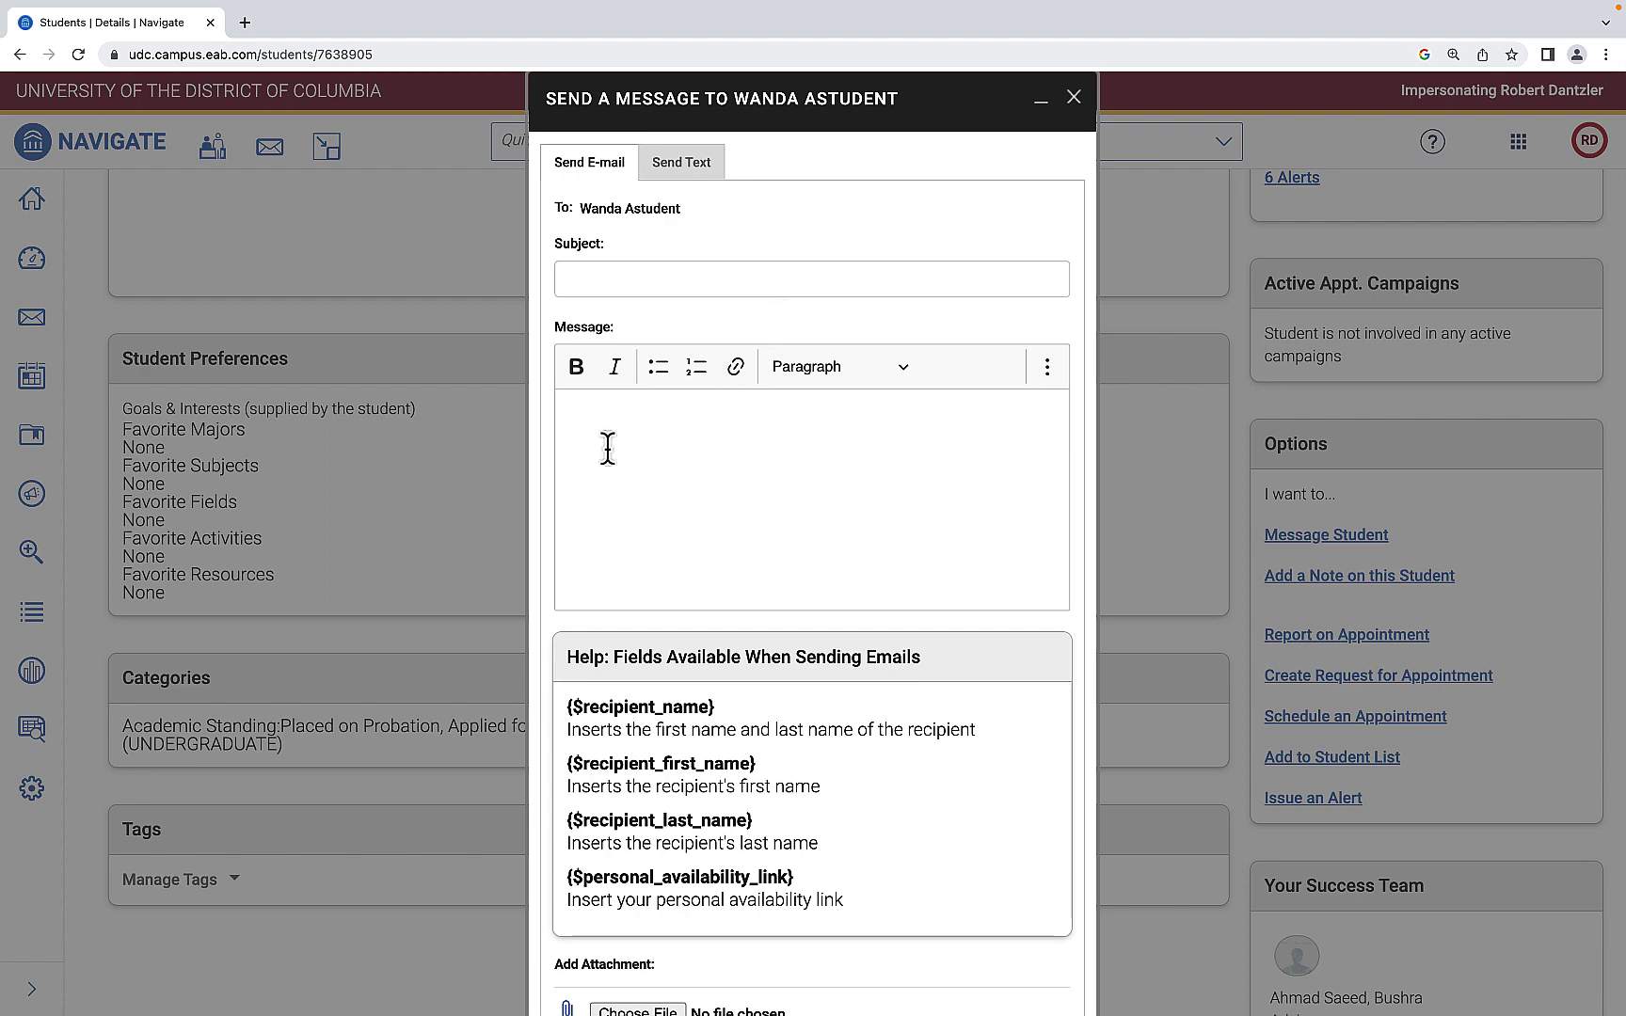
scroll(down, 3)
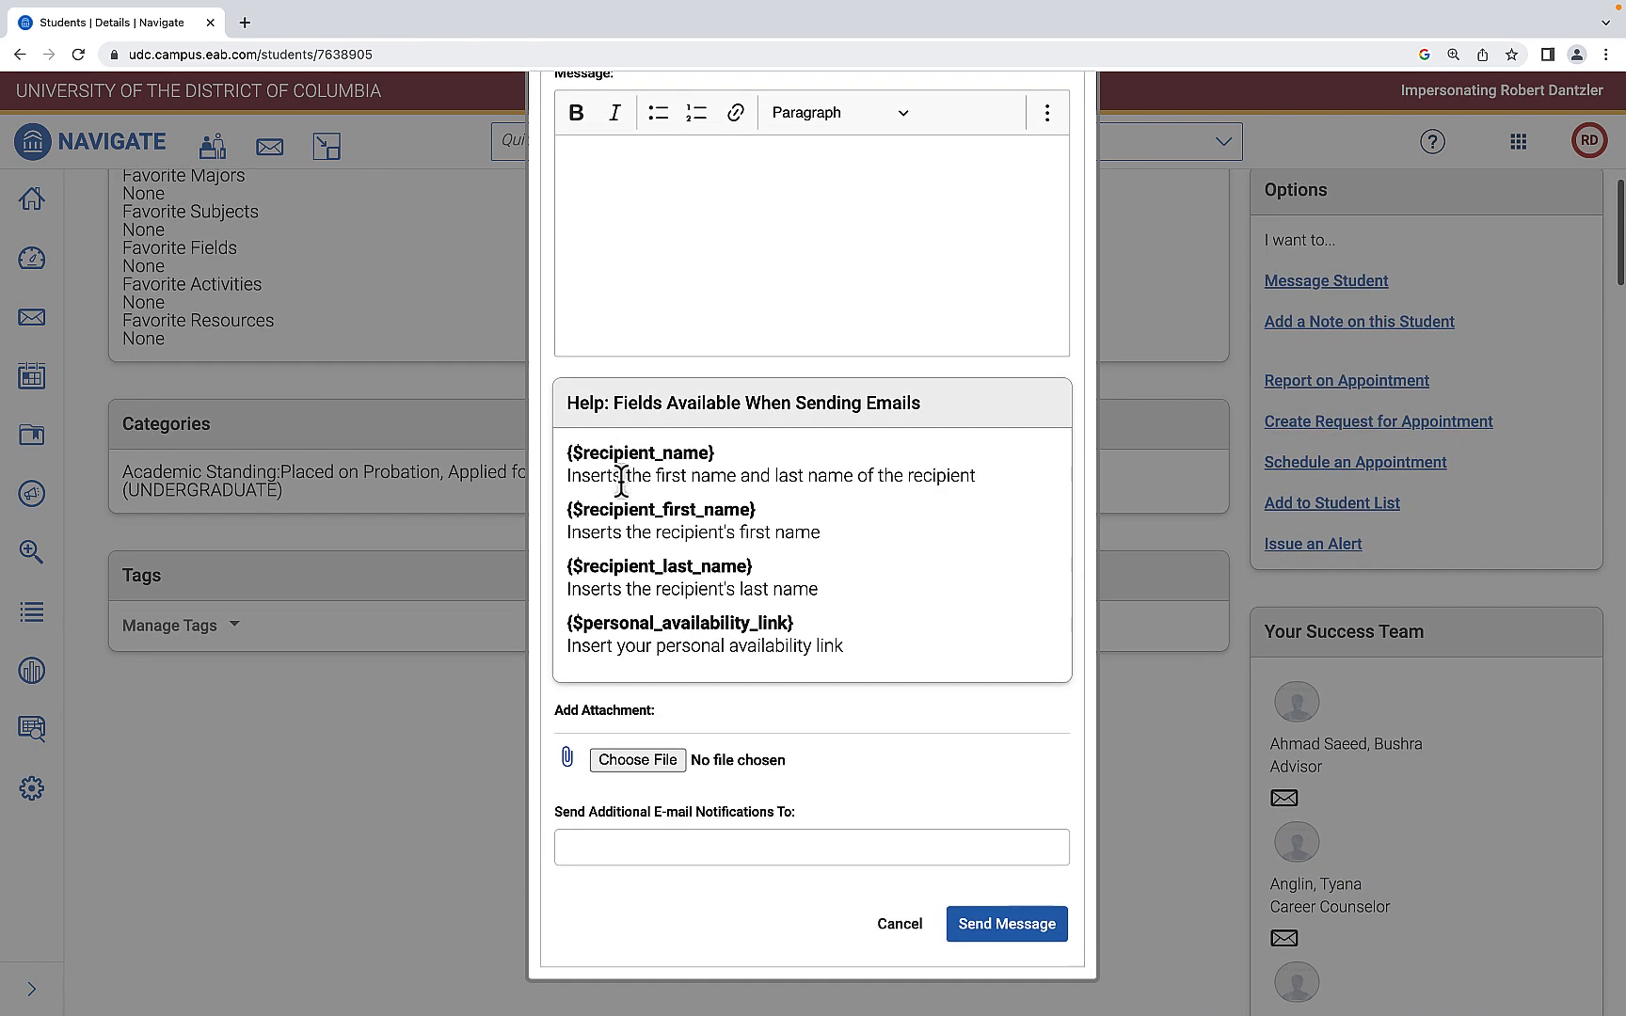
mouse_move(607, 853)
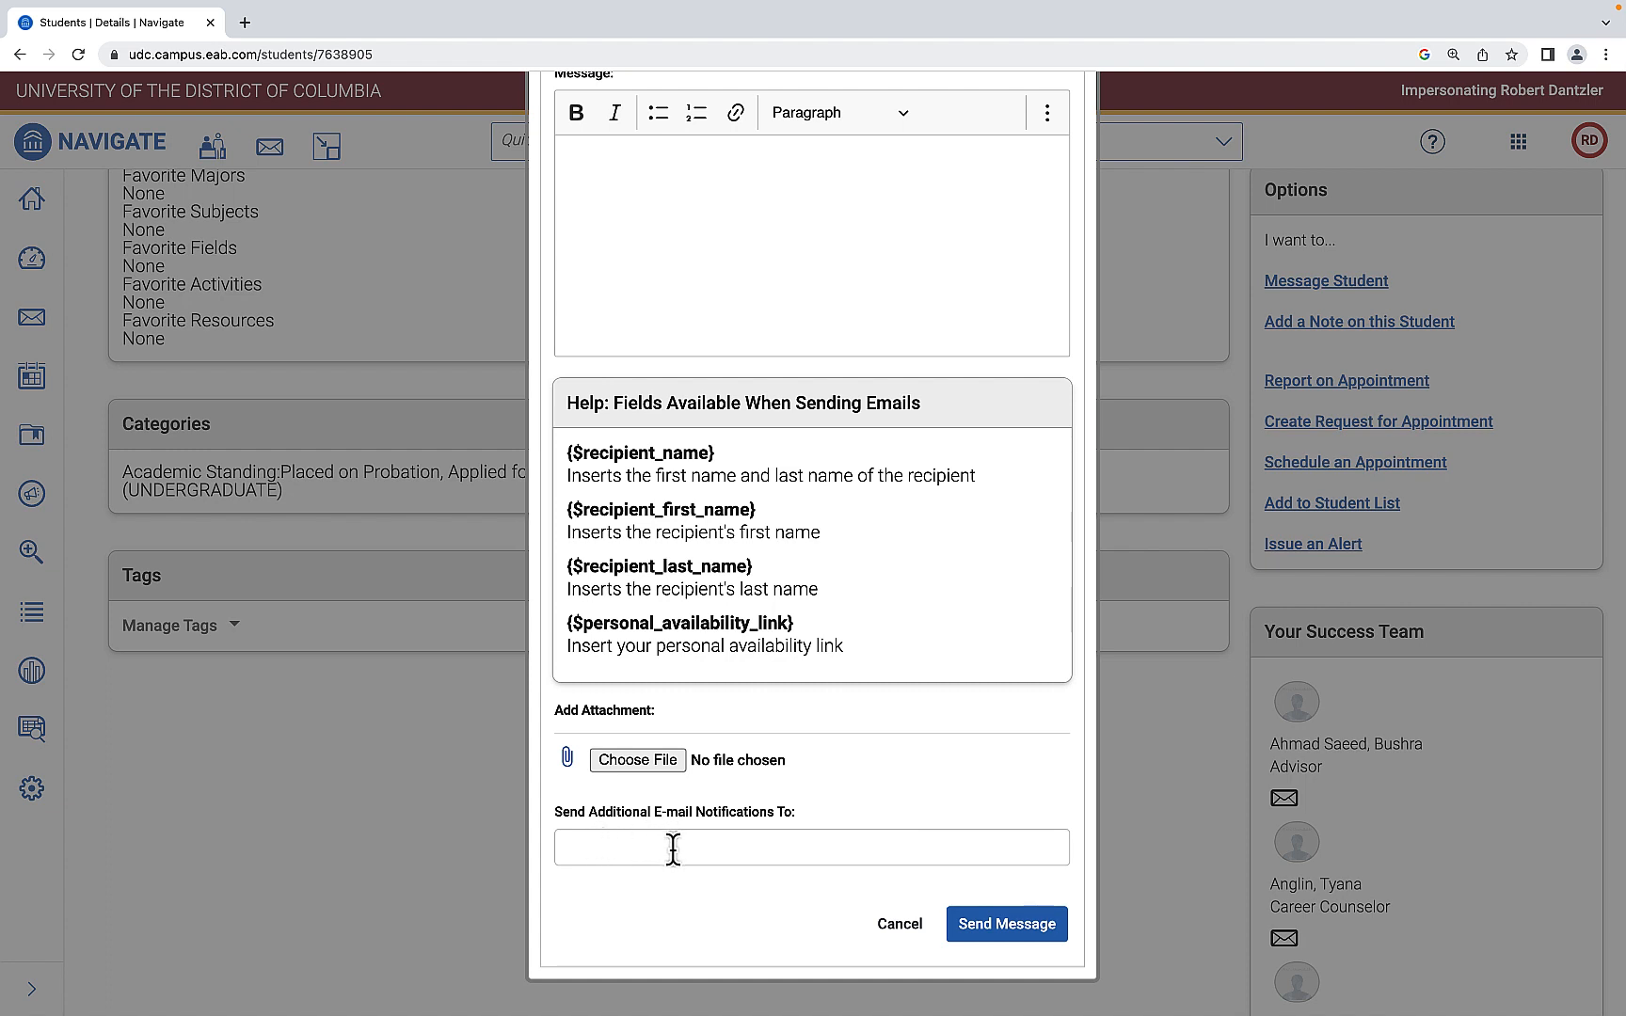
mouse_move(793, 923)
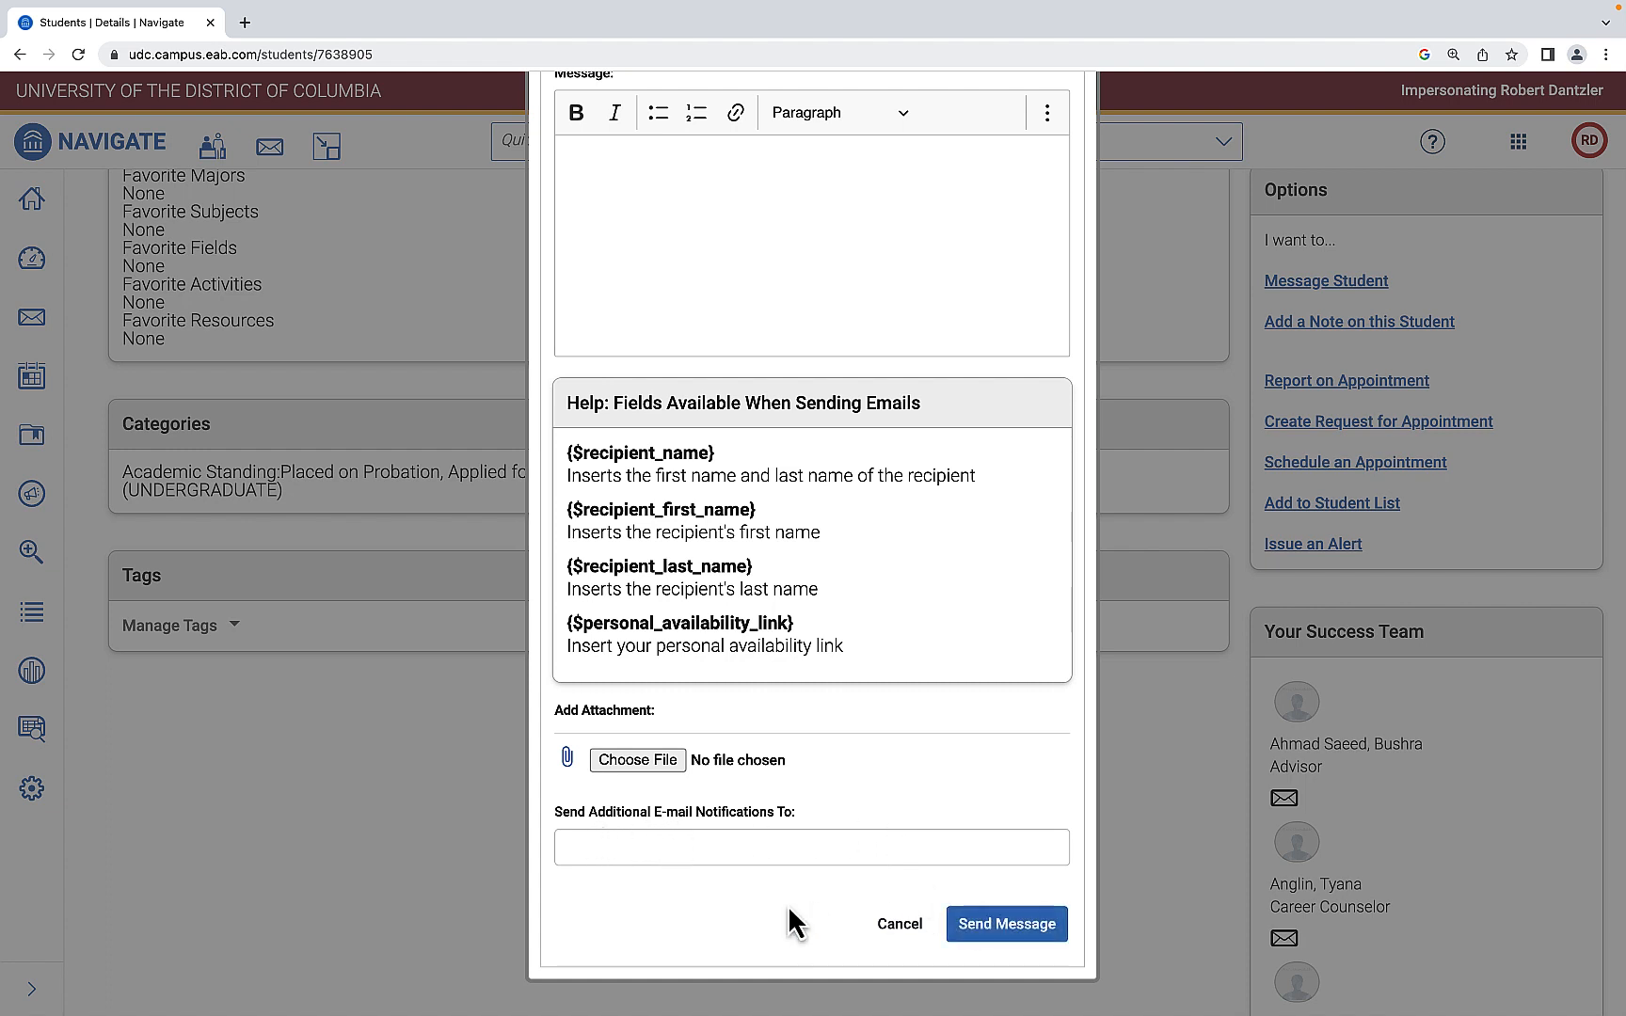